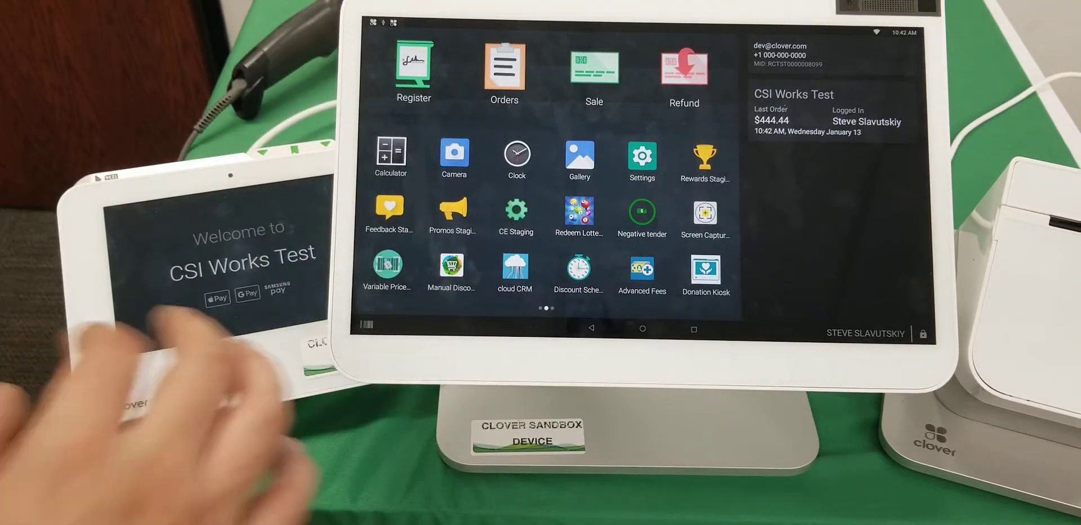
Ring up a Coke from Non Alcoholic Bevs and accept the uber fee, total $1.52.
click(413, 62)
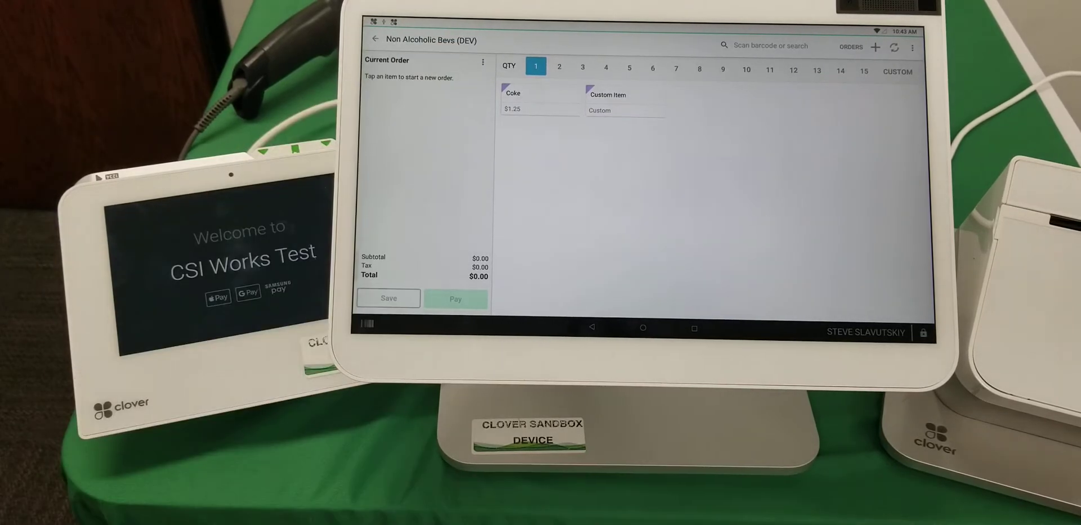
click(514, 100)
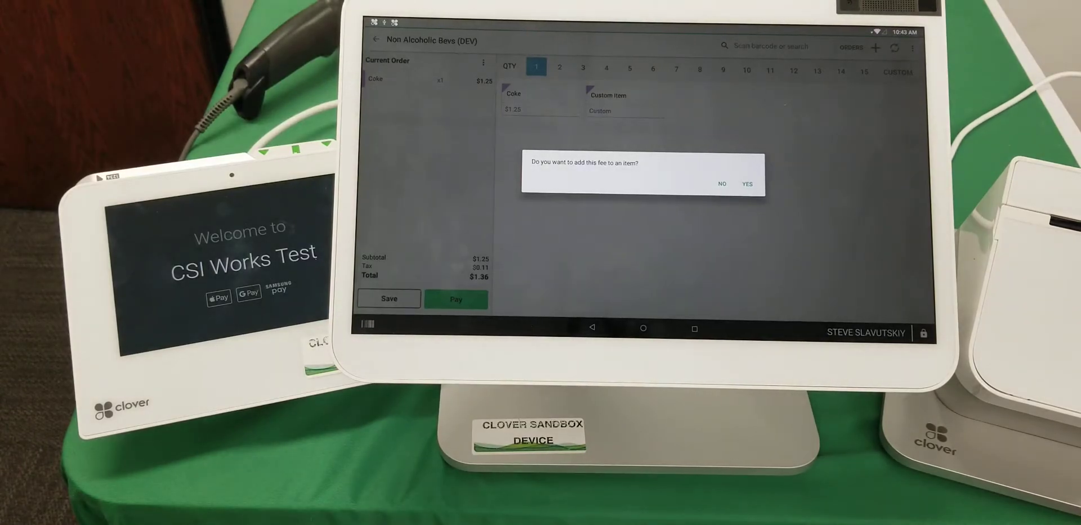
click(721, 184)
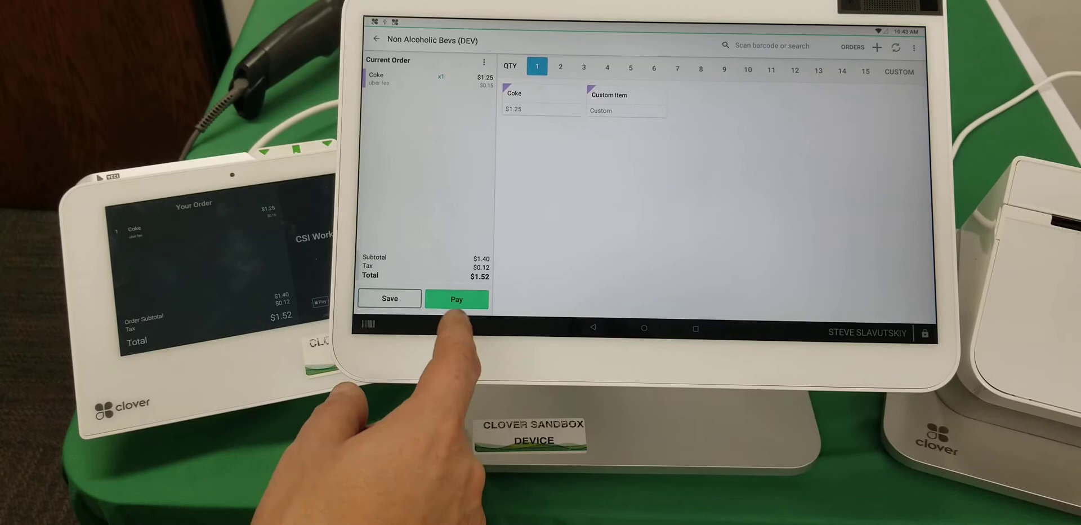
Leave the order for Home, view the uber fee's assigned items, then return to its 12% settings.
click(456, 299)
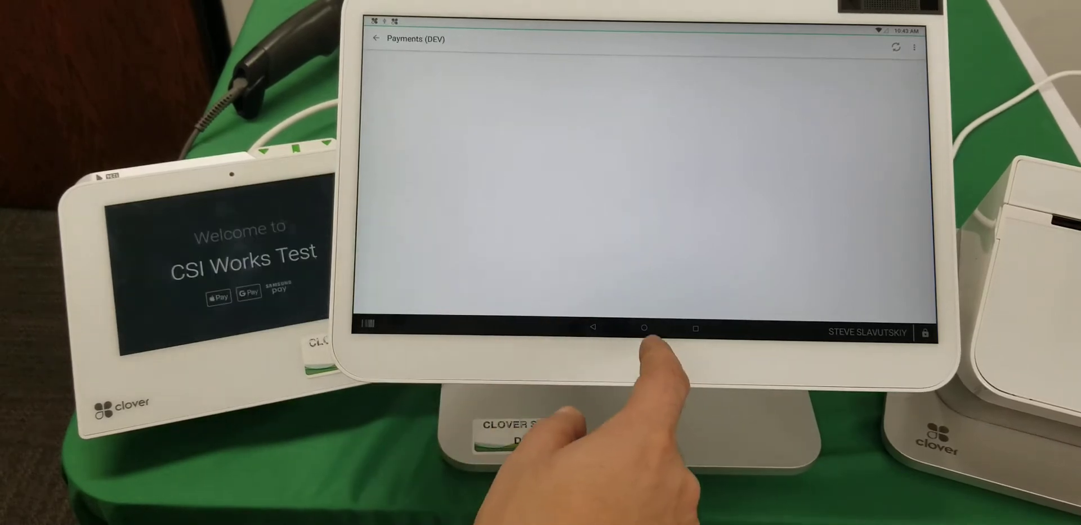
click(644, 330)
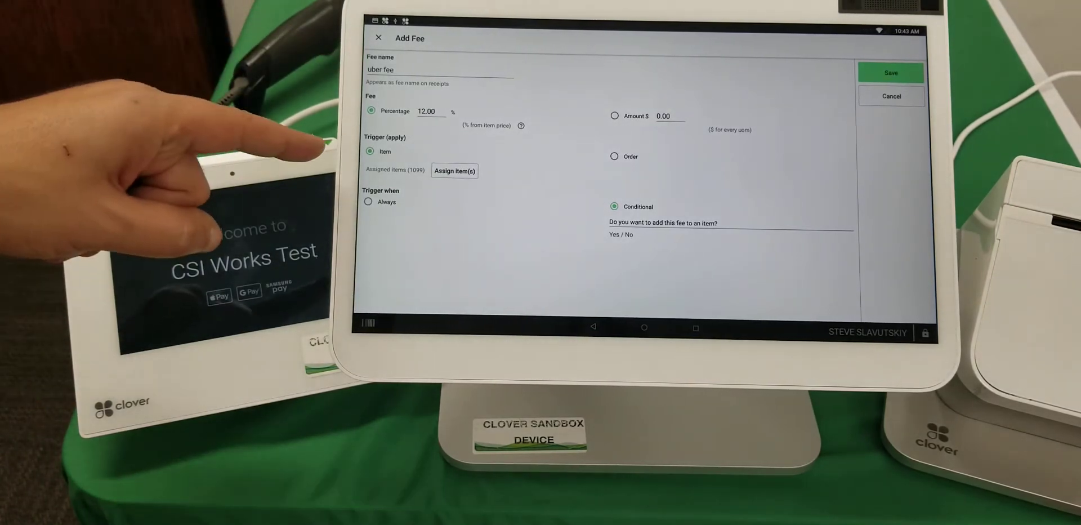
click(454, 170)
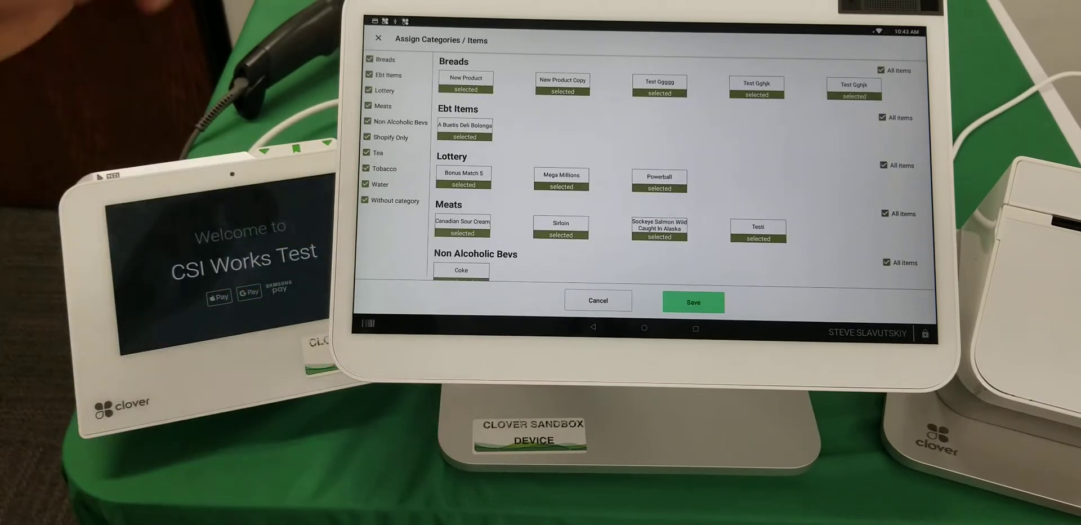
click(693, 302)
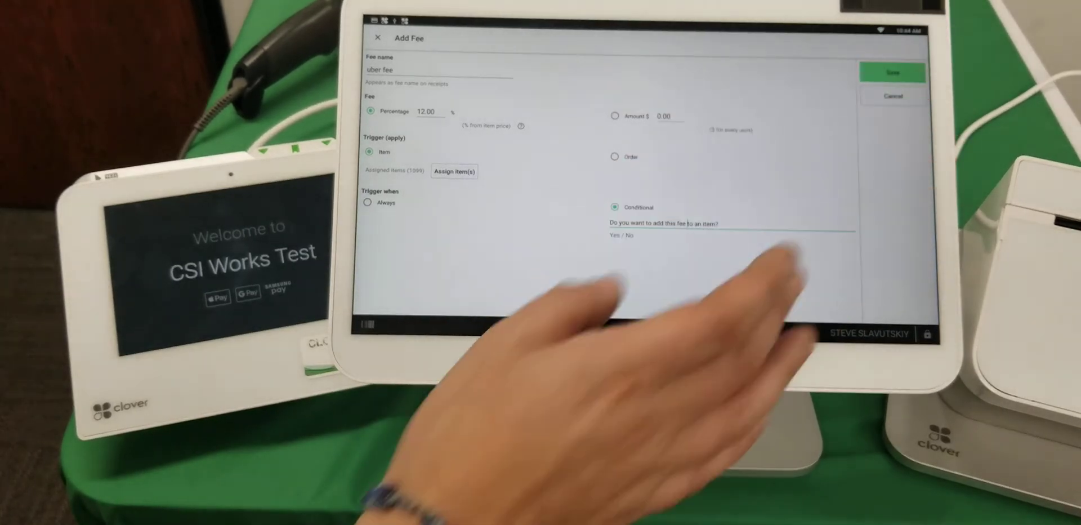
Return to the register, dismiss the customer popup and add BT from Tobacco with the fee.
click(892, 73)
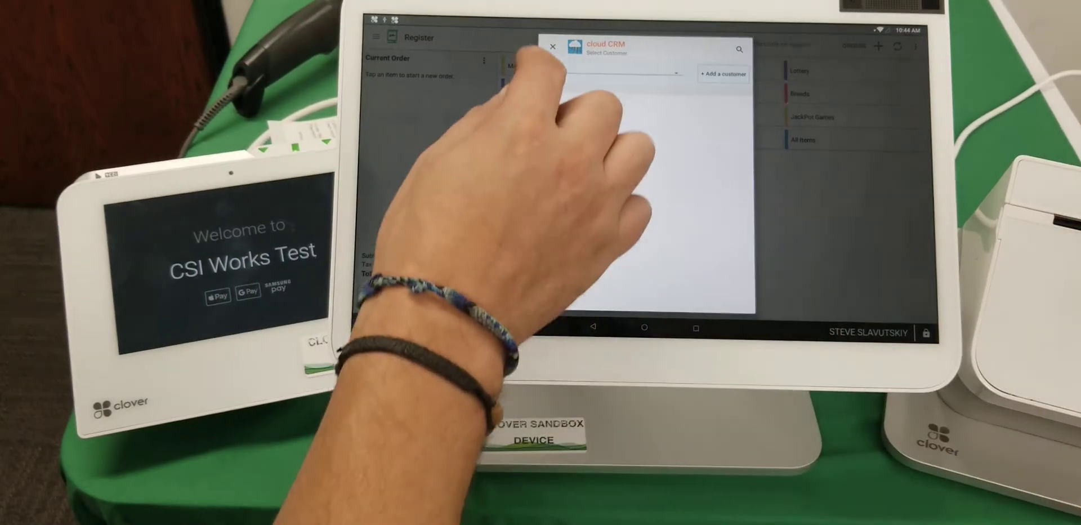
click(552, 47)
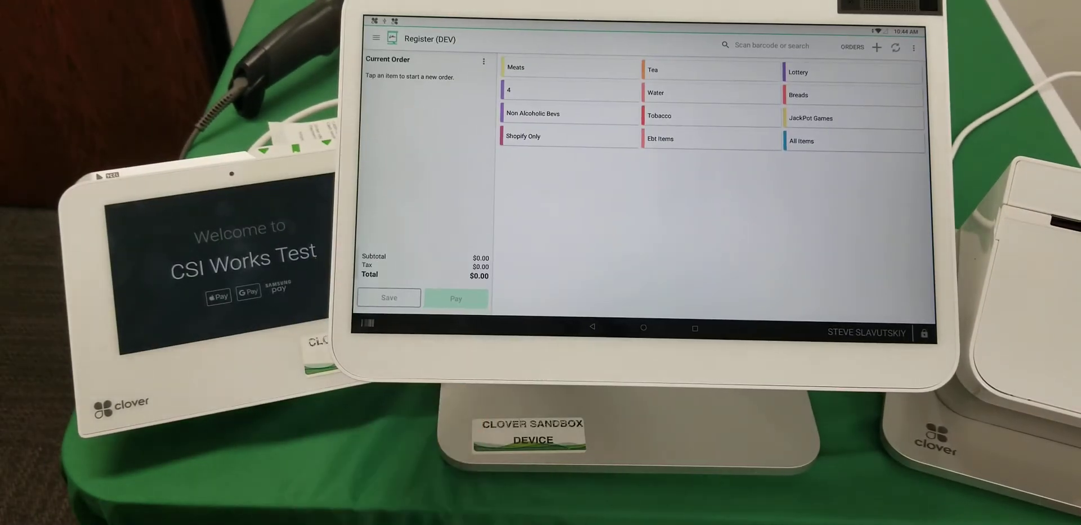
click(658, 115)
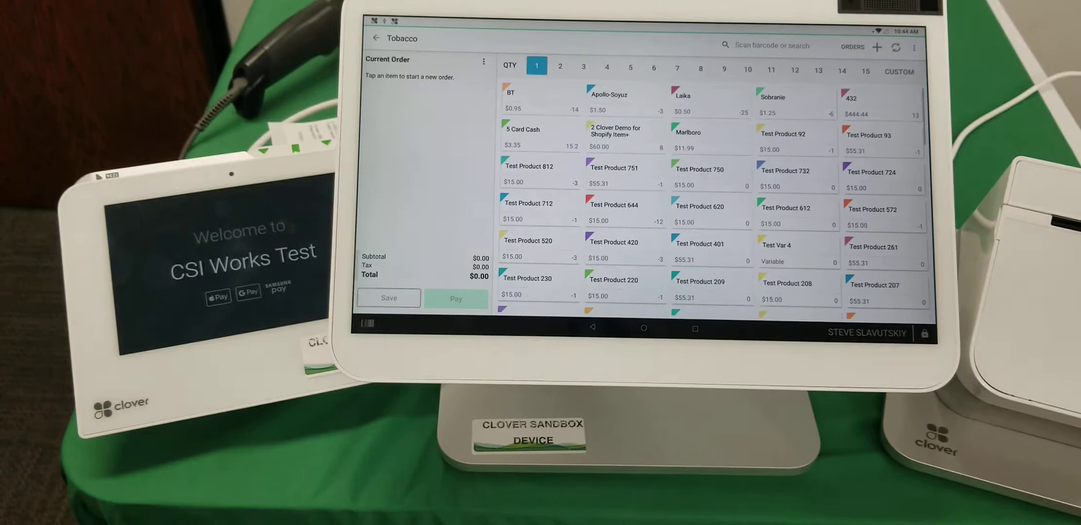
click(539, 100)
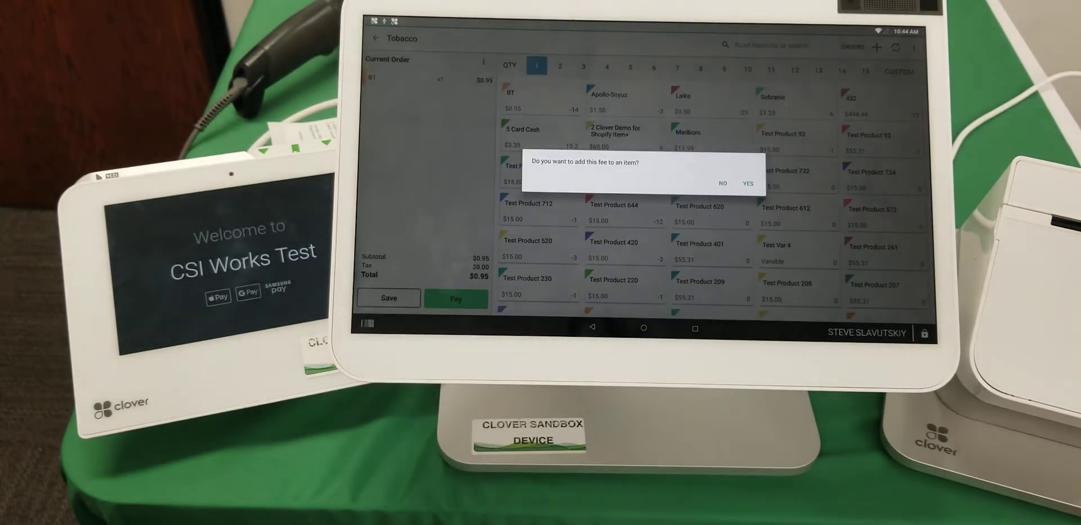
click(747, 184)
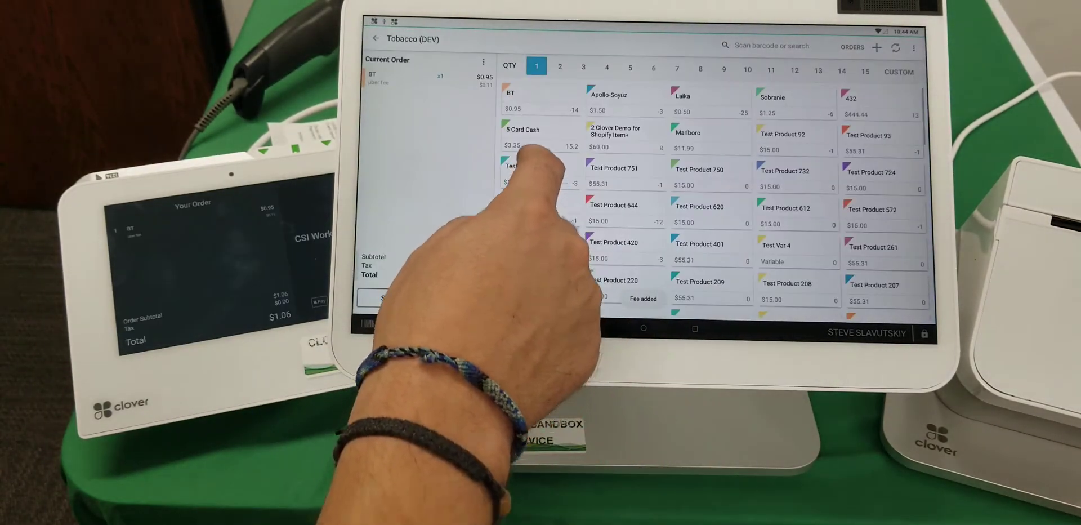
Add large 5 Card Cash and Test Product 812 with the fee, order total $33.49, then reach Advanced Fees.
click(524, 172)
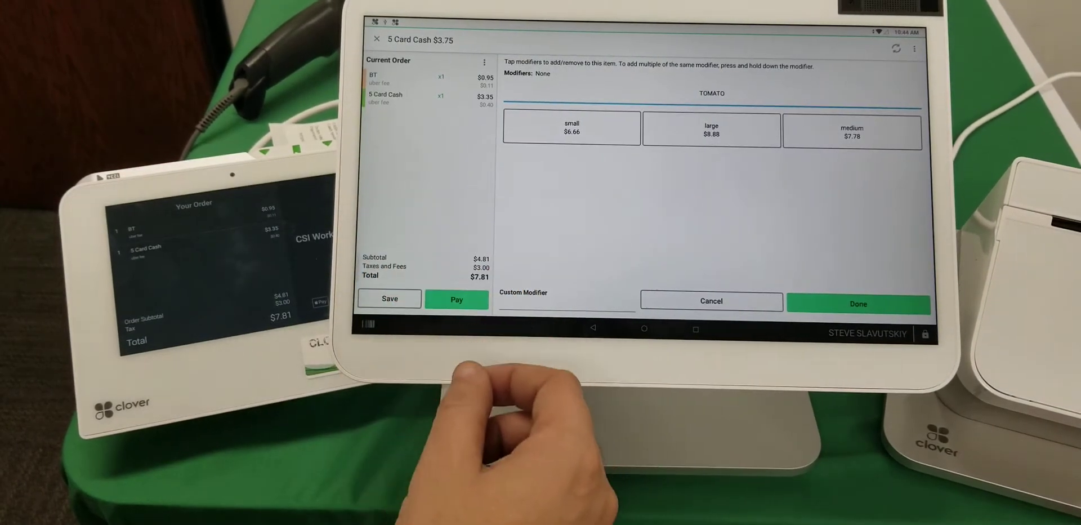
click(711, 130)
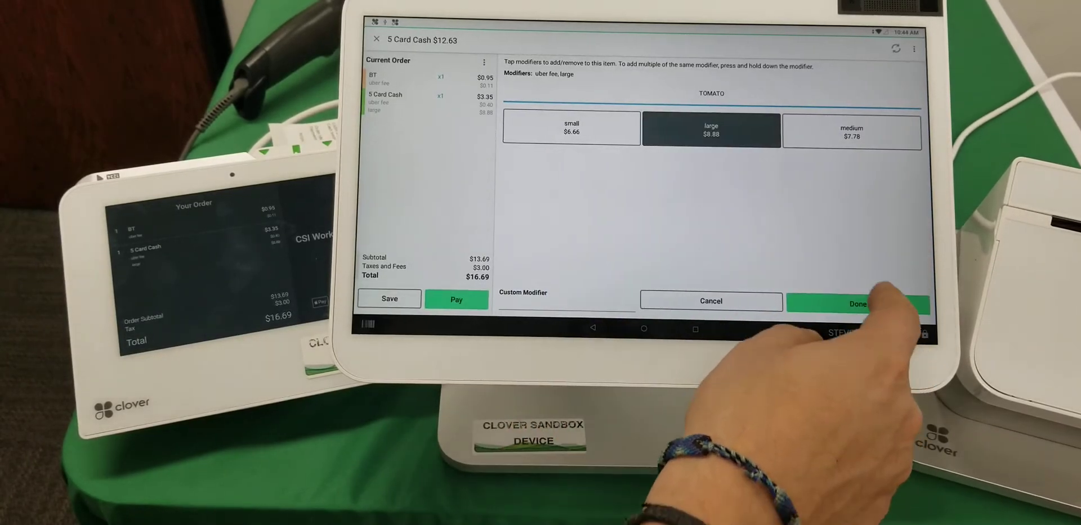
click(857, 303)
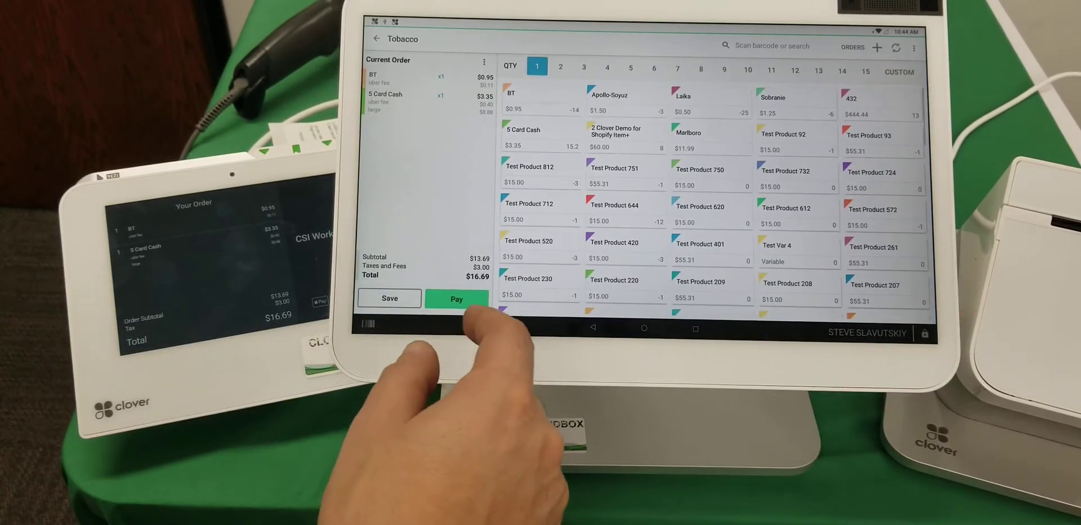
click(535, 177)
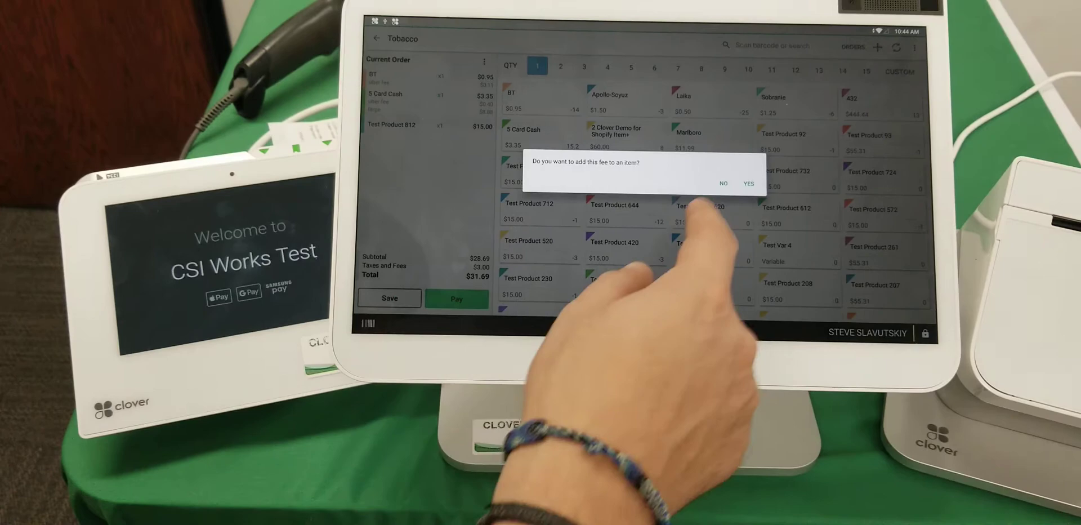
click(748, 184)
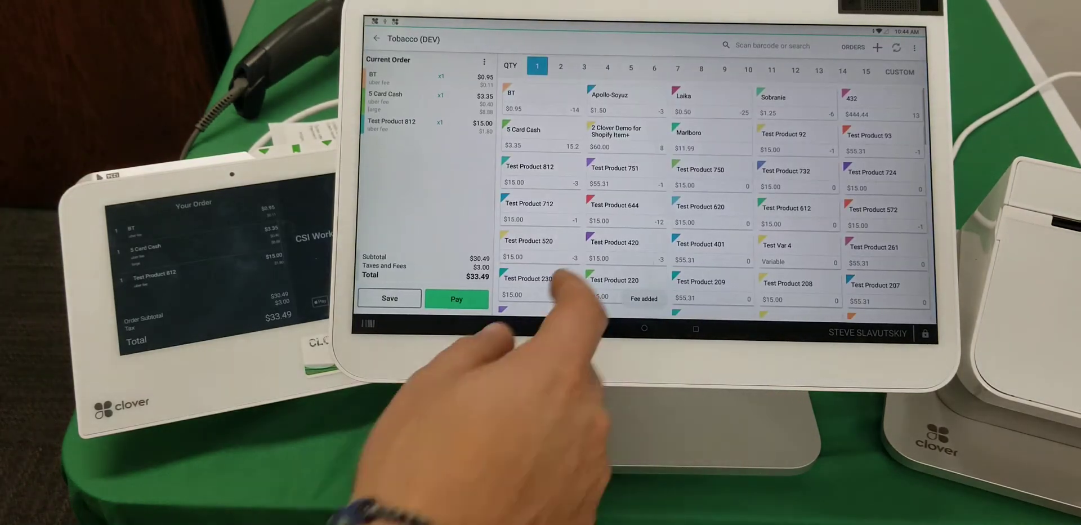
click(613, 203)
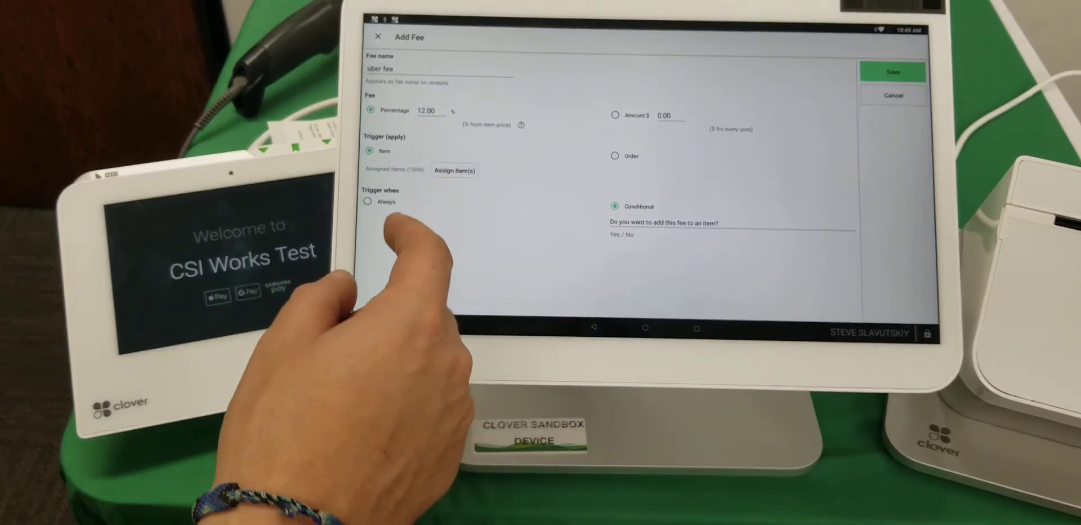
Save a 12% order-level conditional fee named 'delivery fee' and go back home.
click(438, 68)
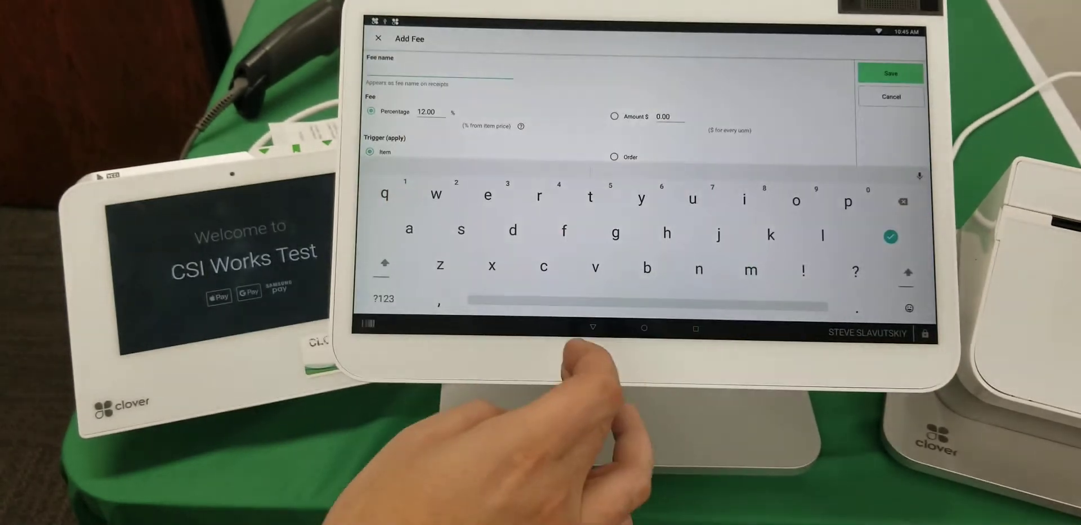
click(613, 157)
text(delivery fee)
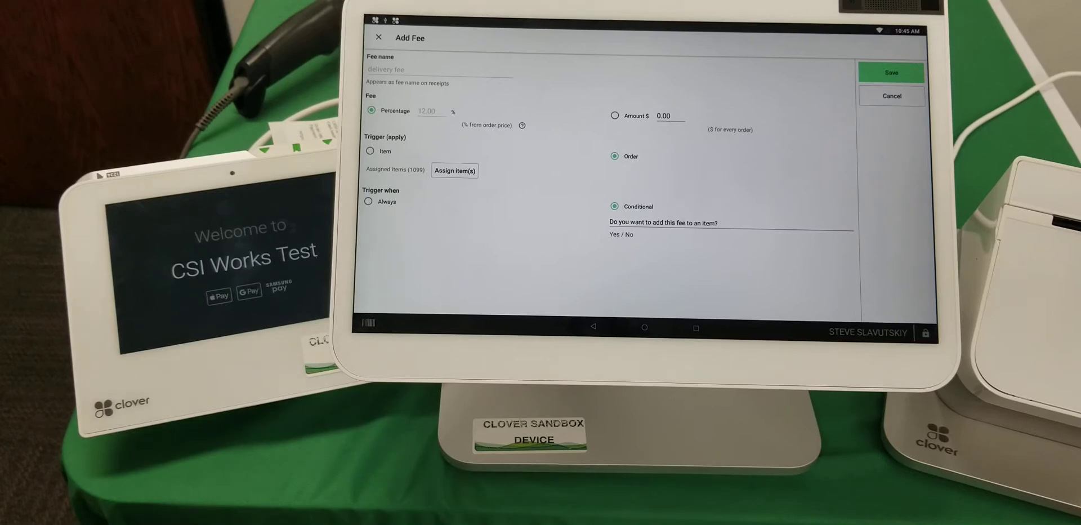
click(891, 72)
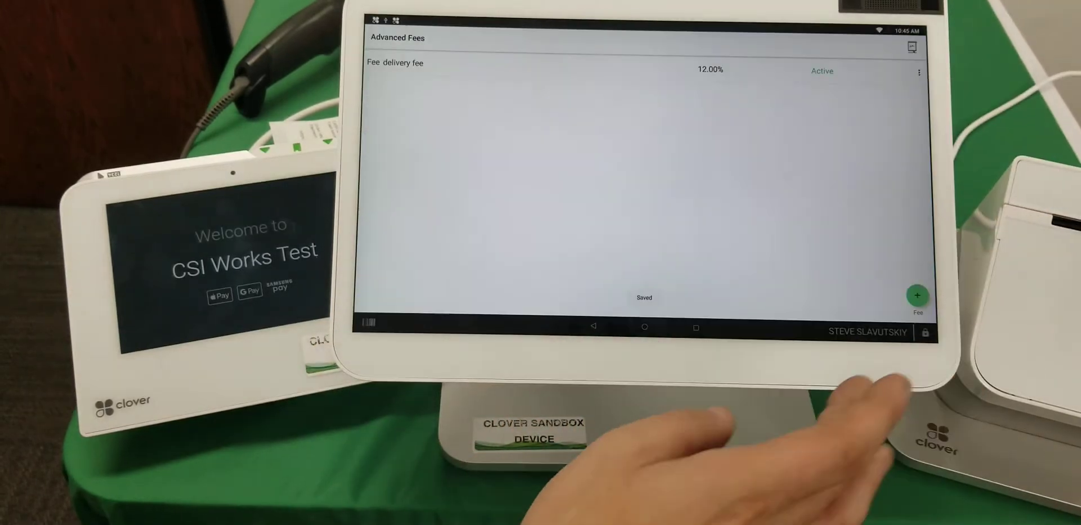
click(644, 327)
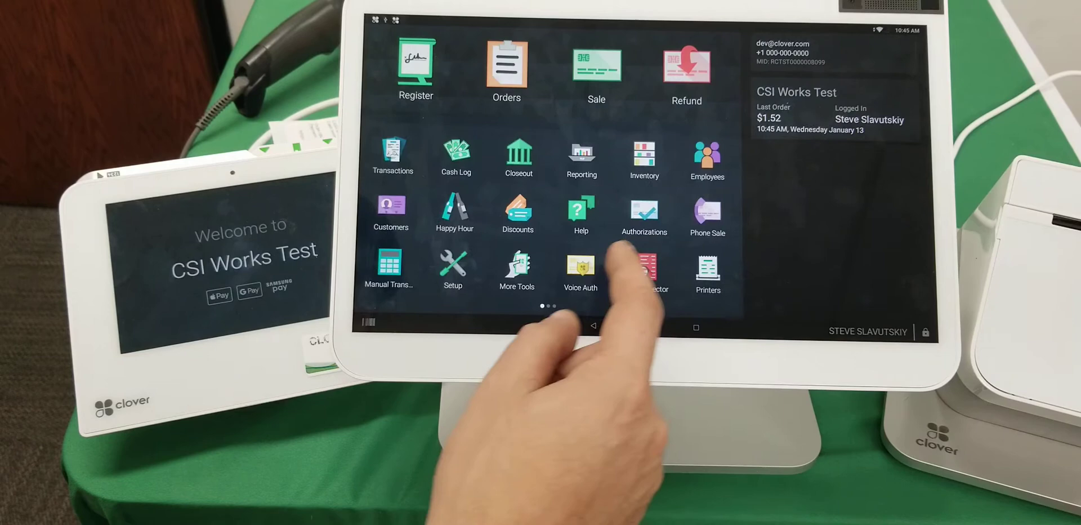
In Setup > Additional Charges enable a 12% service charge named 'delivery fee' and save it.
click(453, 269)
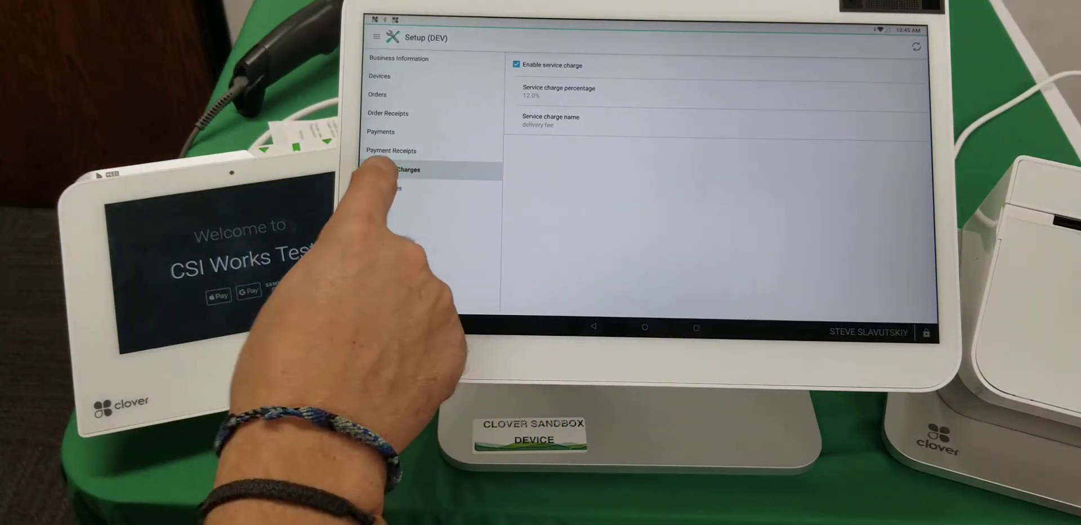
click(392, 169)
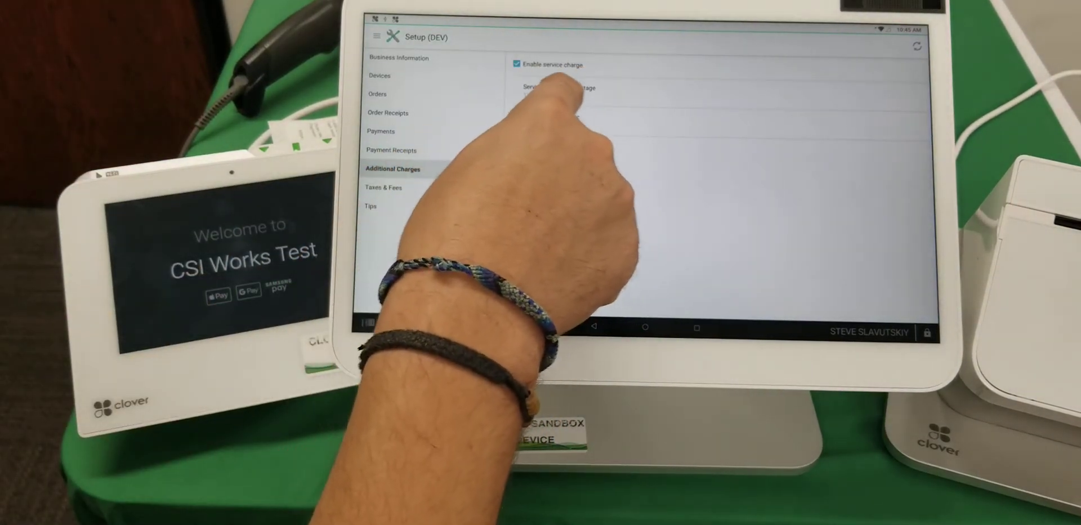
click(558, 88)
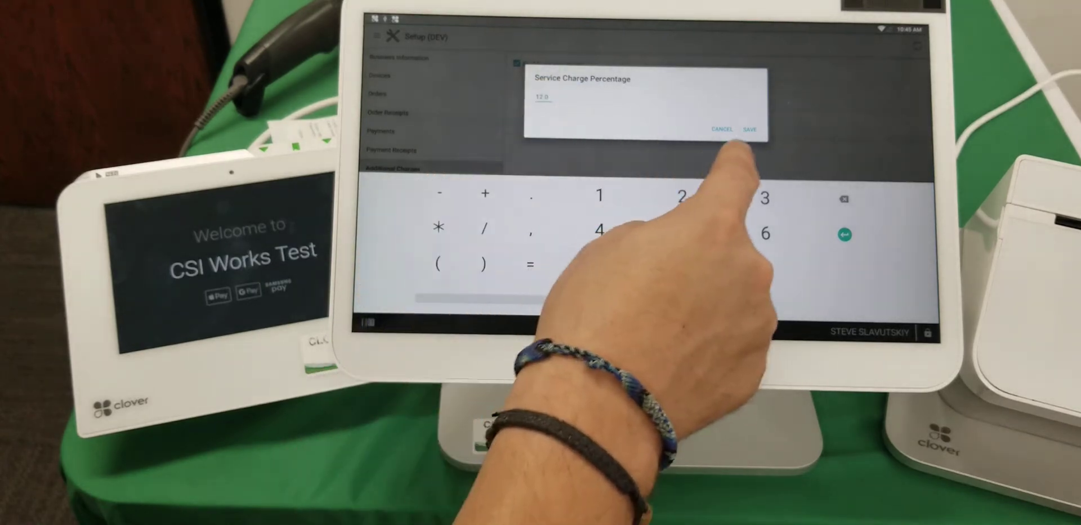
click(752, 130)
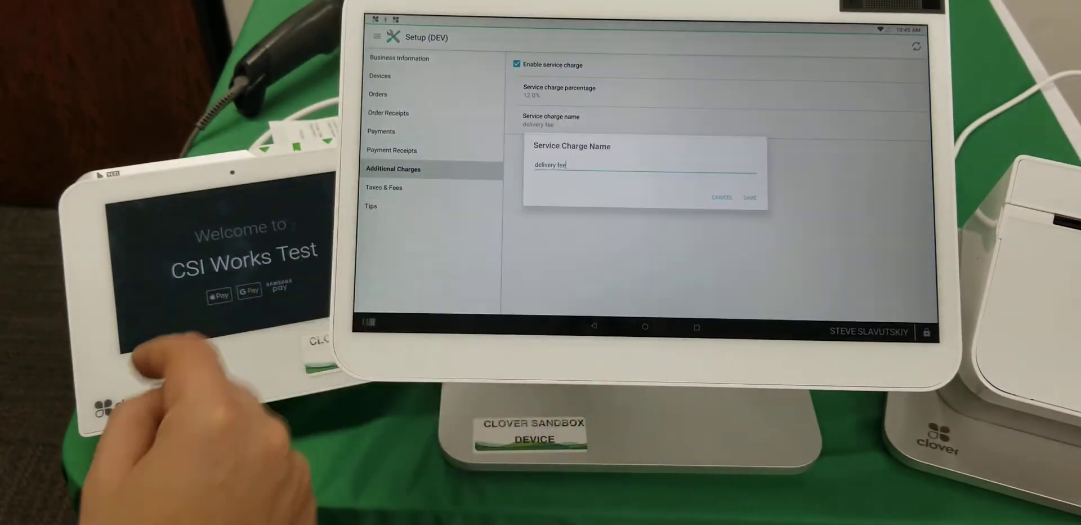
click(750, 199)
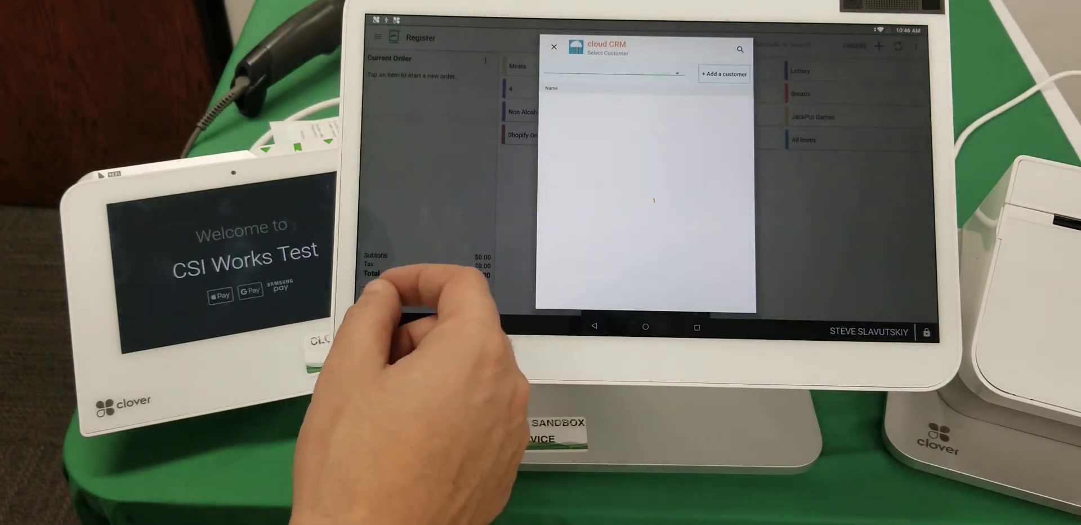
Add a Coke, apply the 12% delivery fee to the order and set its quantity to 3.
click(555, 47)
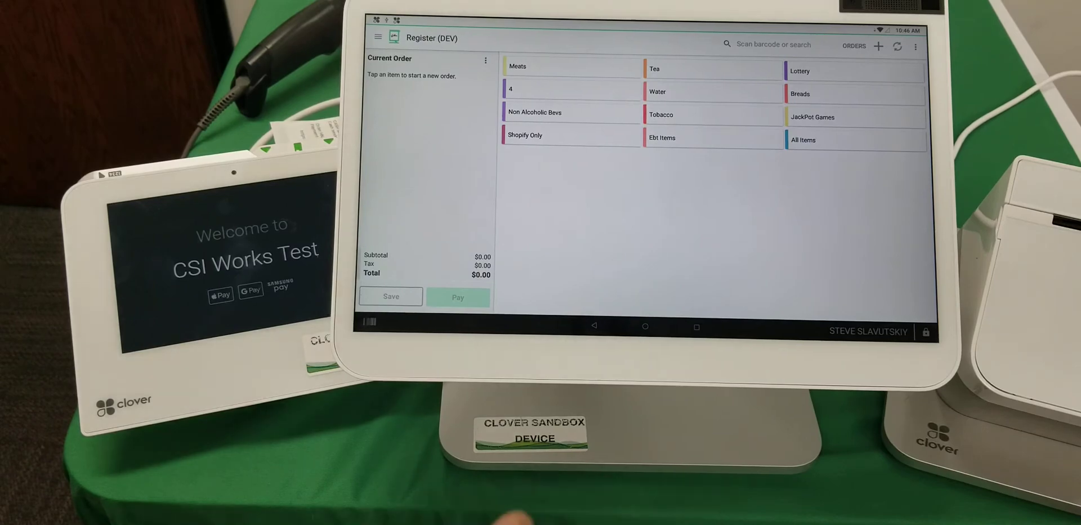
click(534, 113)
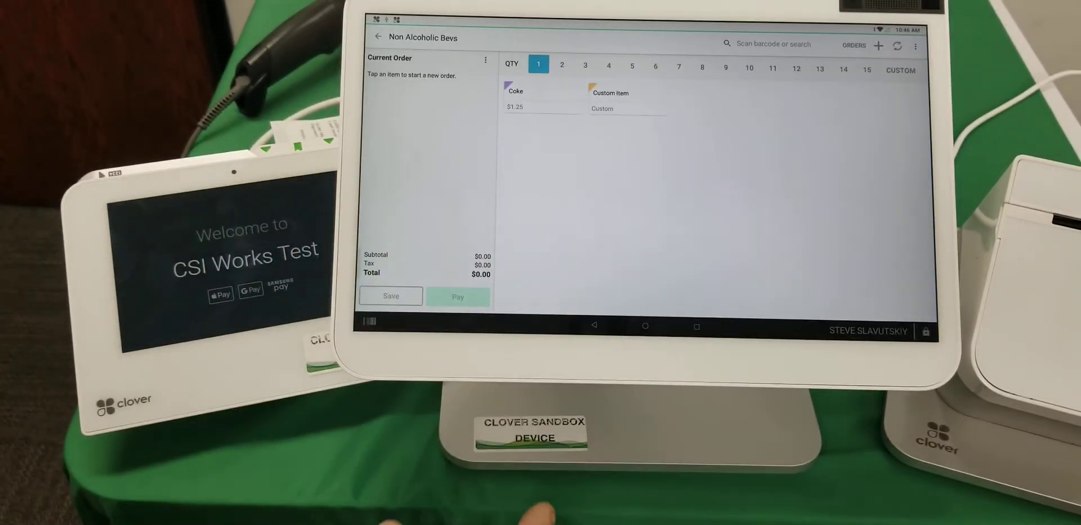
click(515, 90)
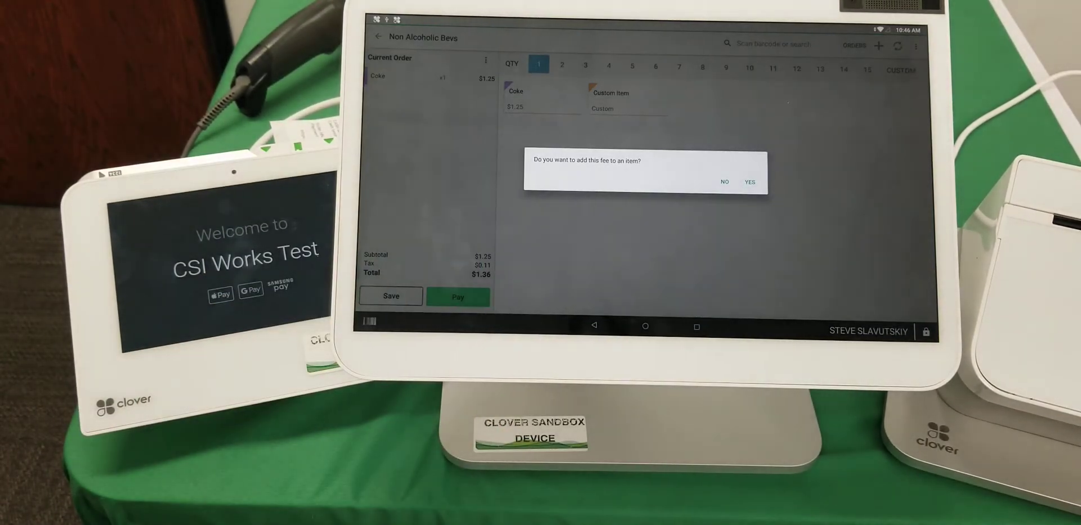
click(749, 182)
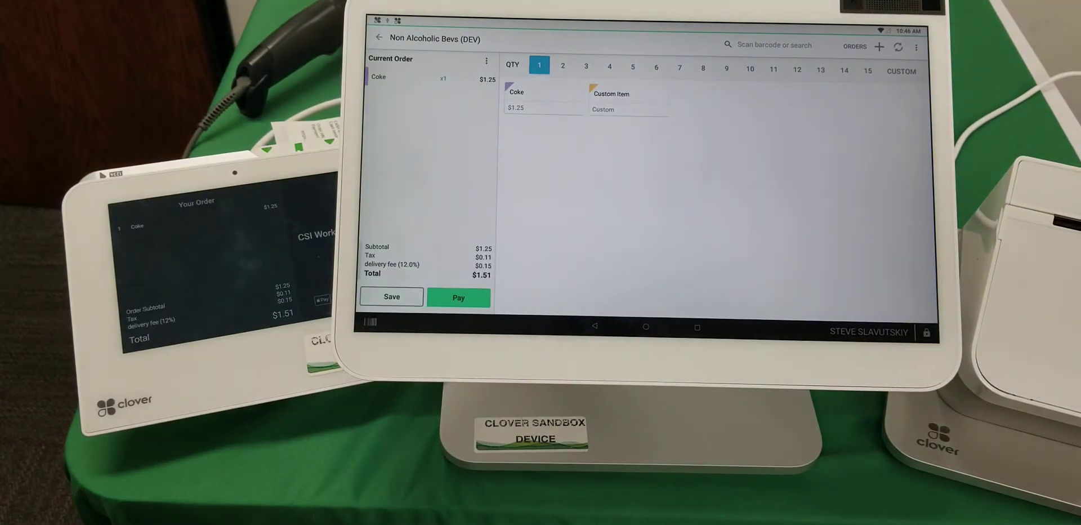
click(586, 66)
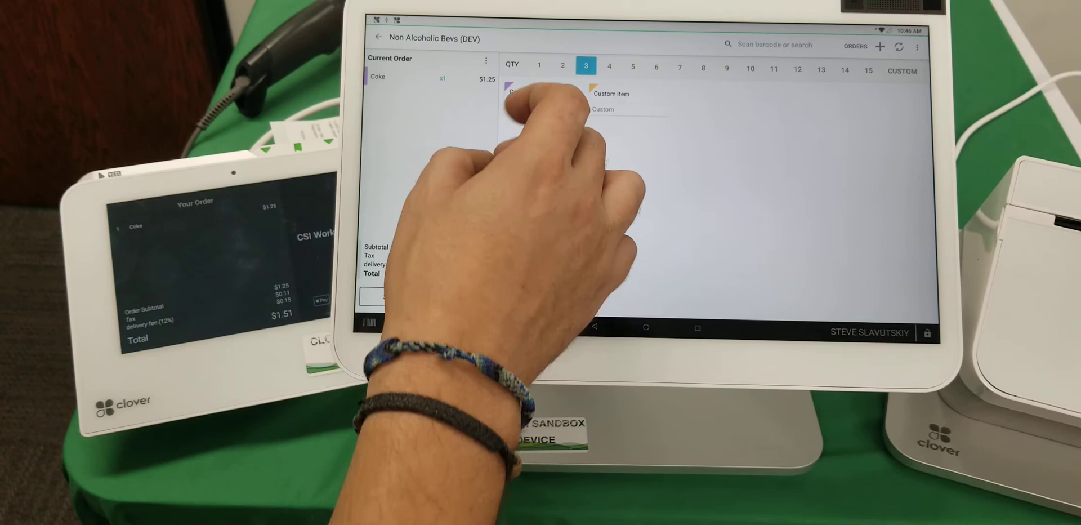
Add Tobacco items with a custom Test Var 4 price, reaching $114.67, then go home.
click(377, 38)
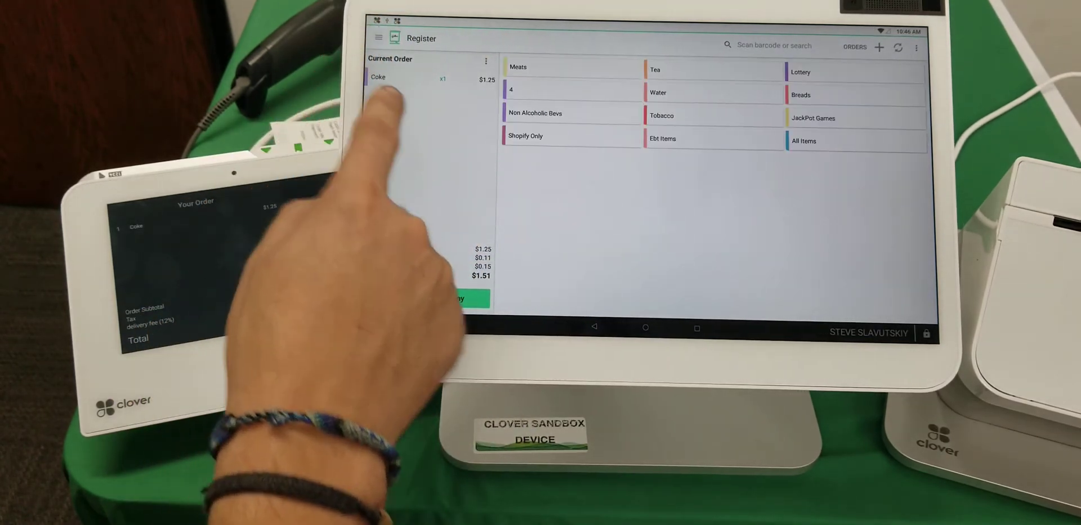
click(661, 115)
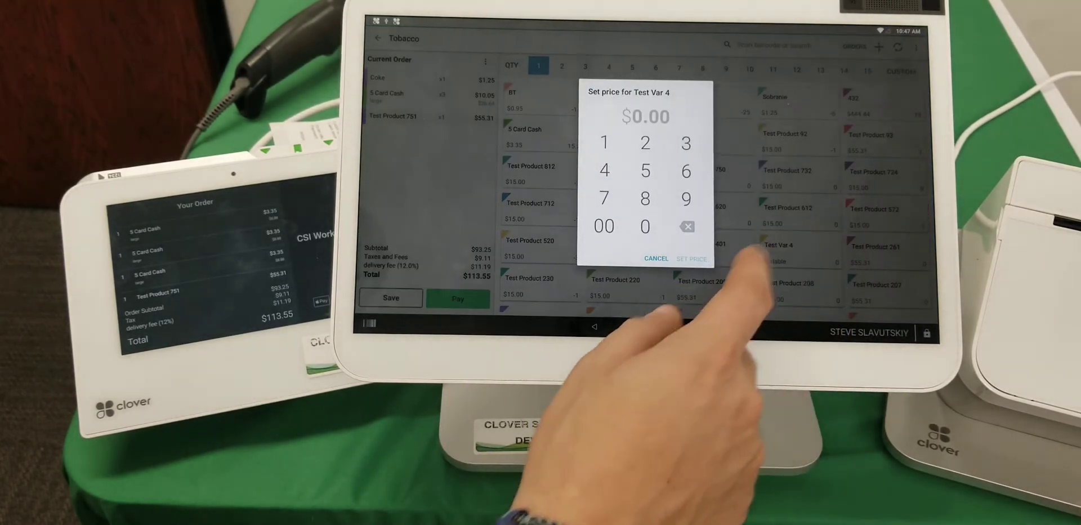
click(605, 143)
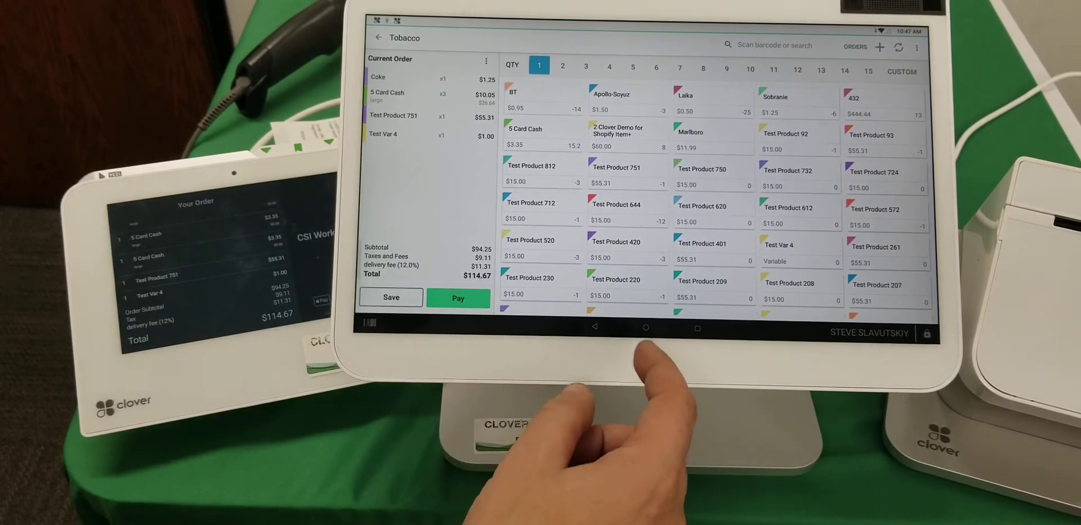
click(645, 328)
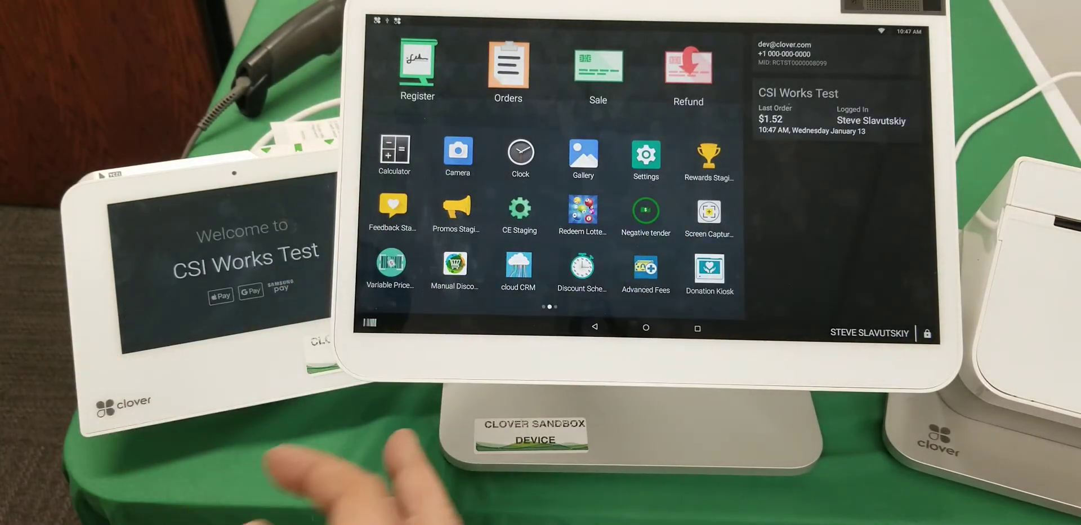
click(644, 269)
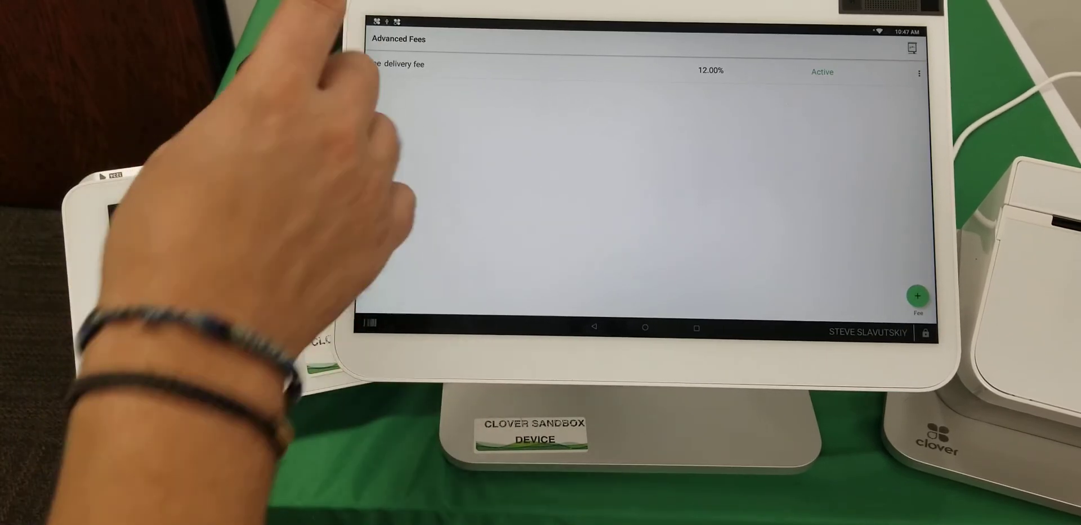
click(645, 327)
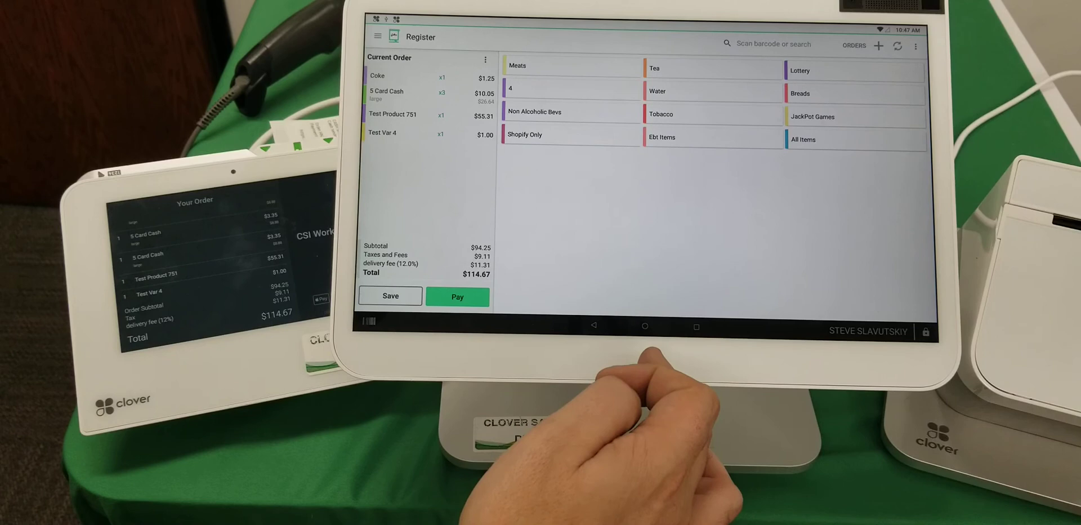
click(644, 326)
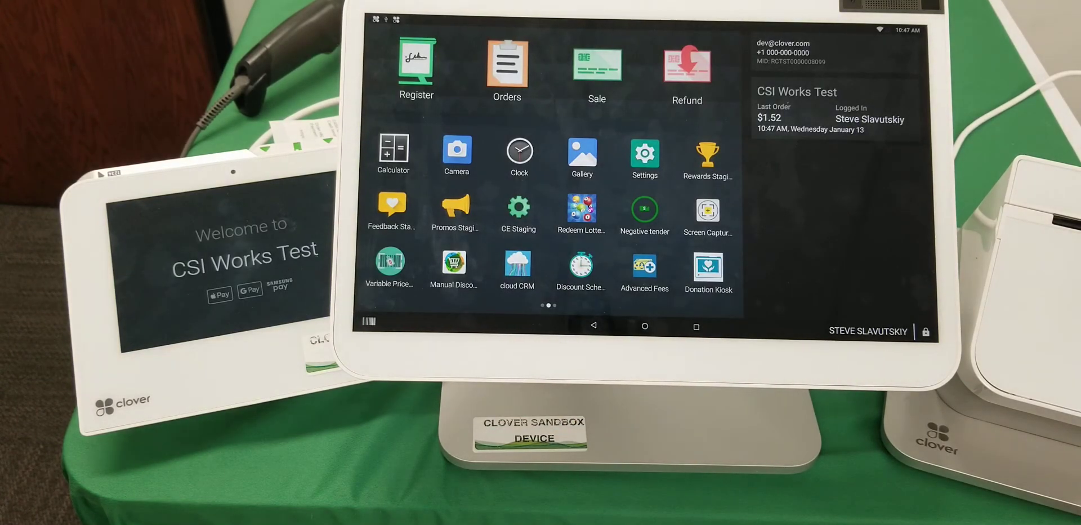